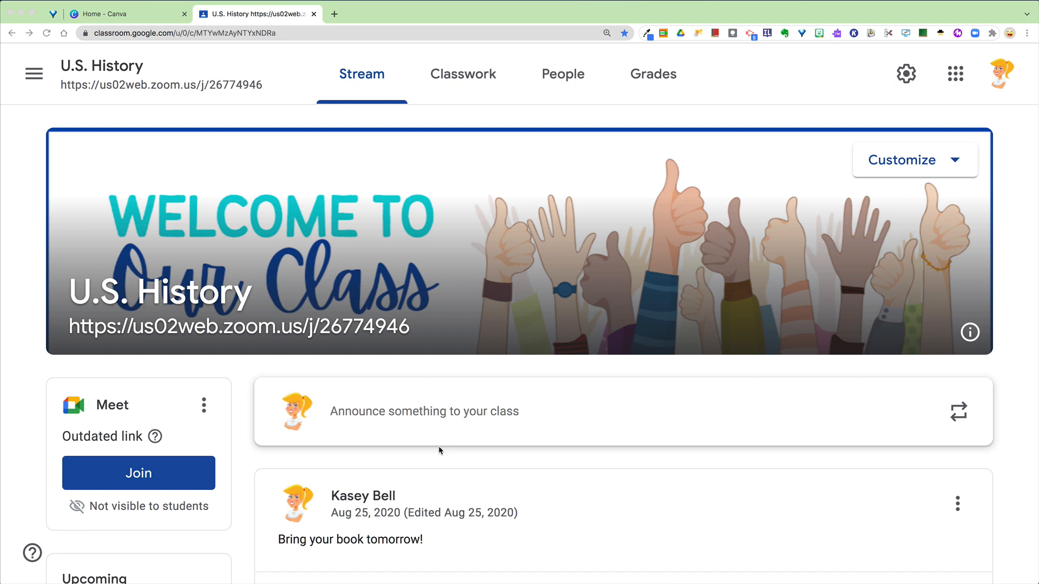
mouse_move(456, 173)
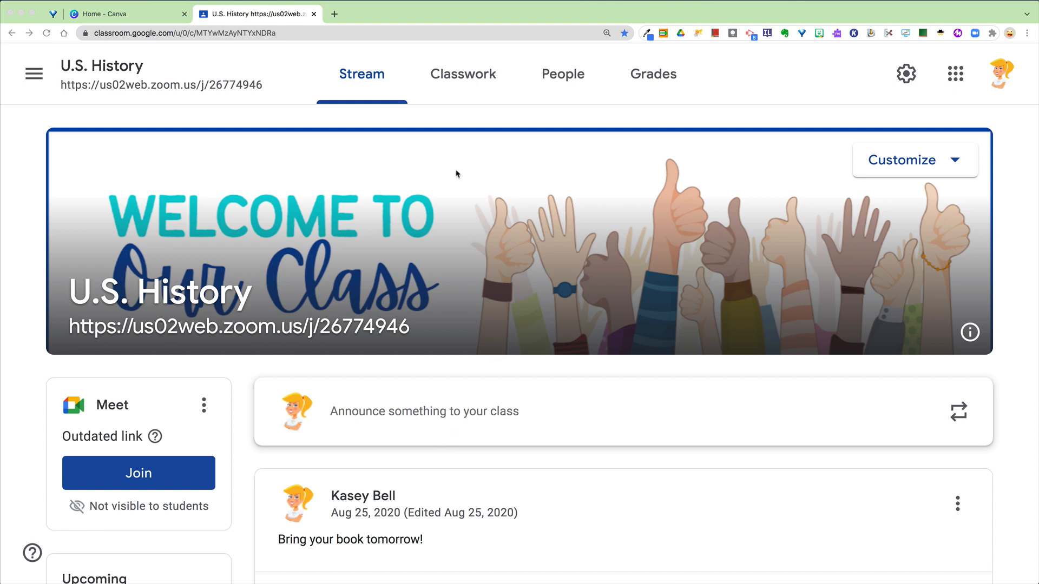
mouse_move(557, 252)
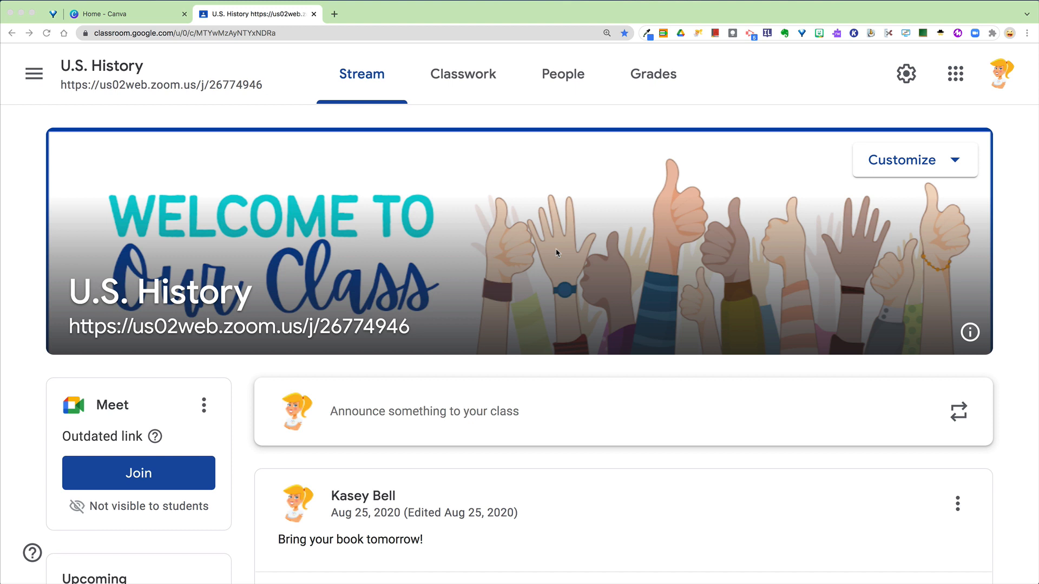
mouse_move(394, 278)
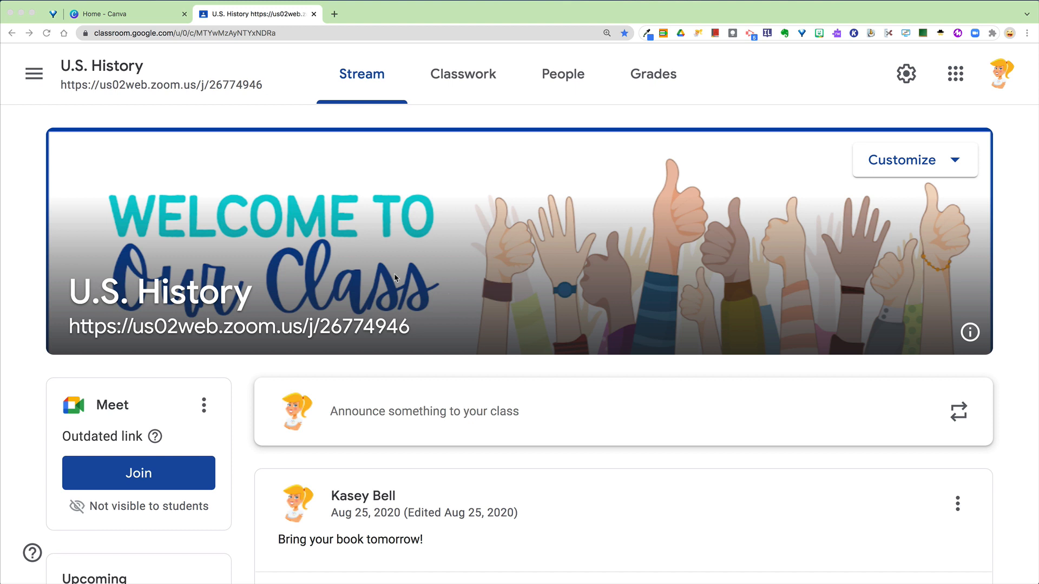
mouse_move(573, 253)
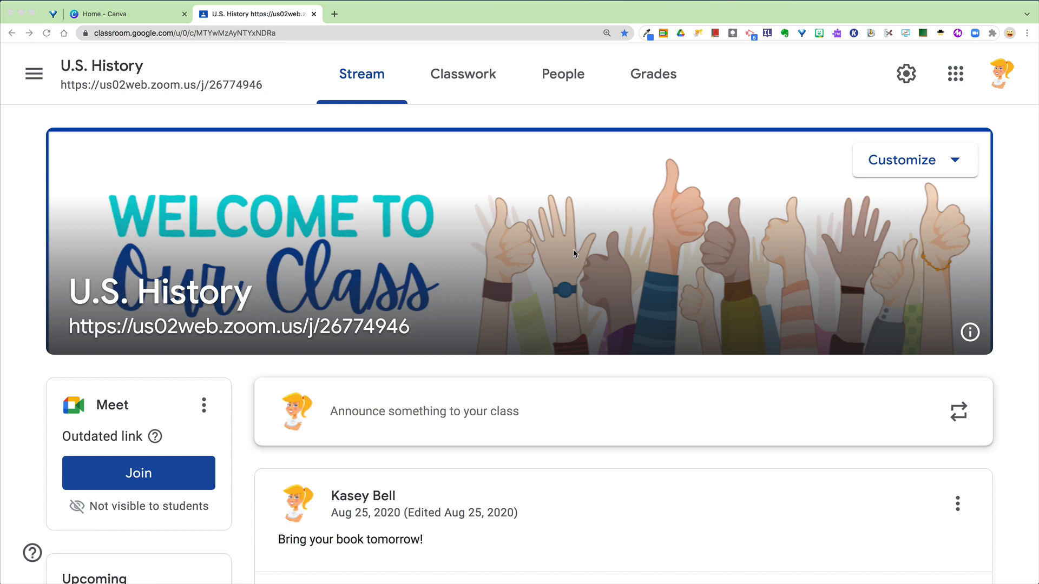
mouse_move(94, 25)
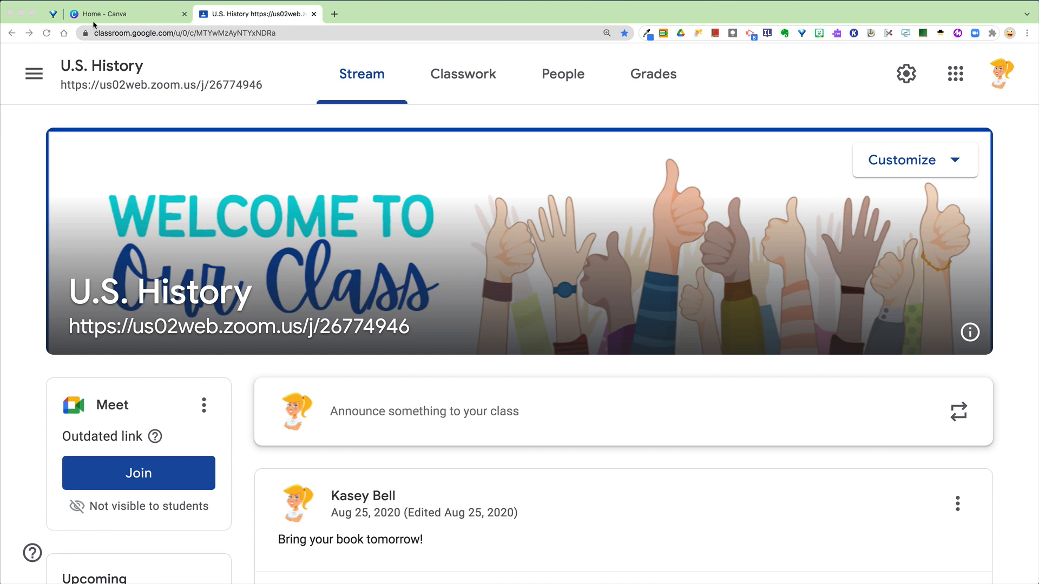
- Search Canva for 'google classroom header' and show the Google Classroom Header templates
left_click(100, 14)
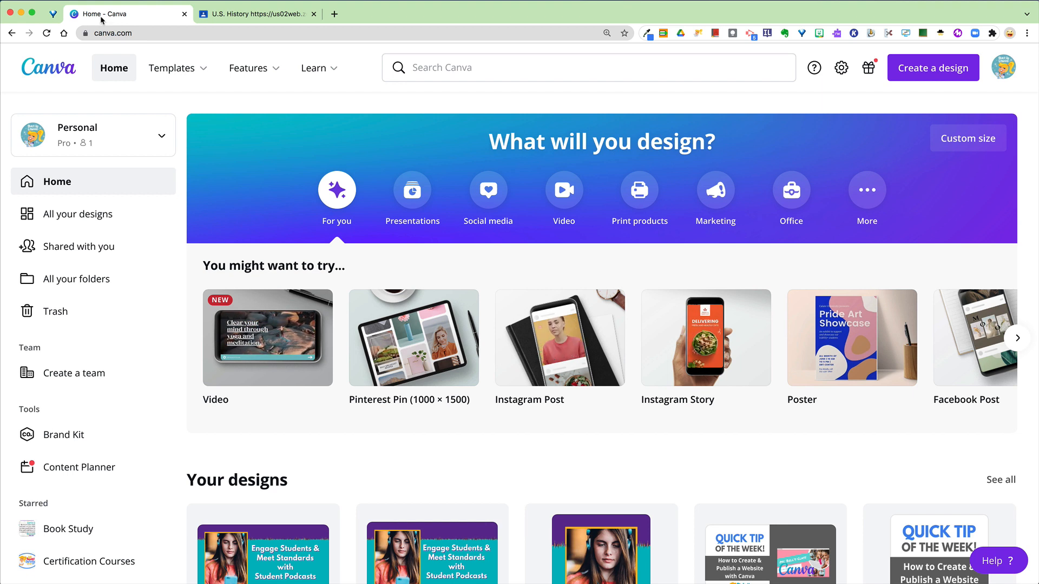
left_click(469, 67)
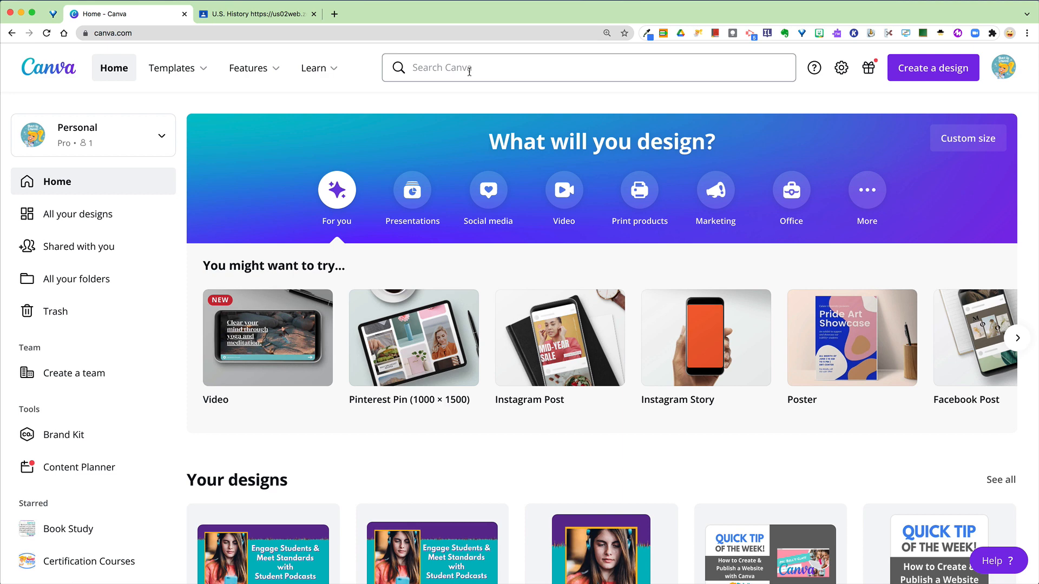
type("google cl")
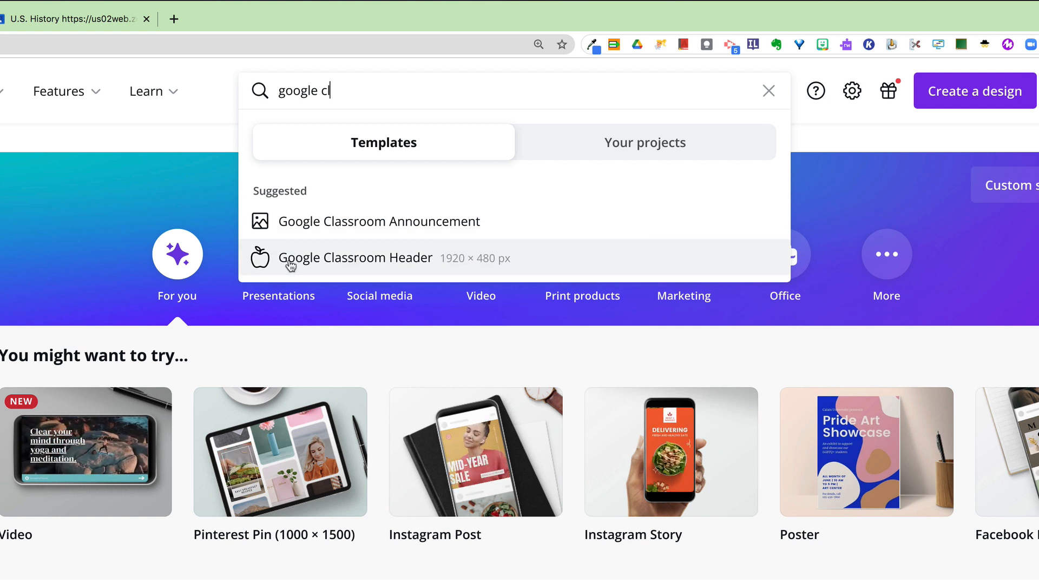
left_click(356, 258)
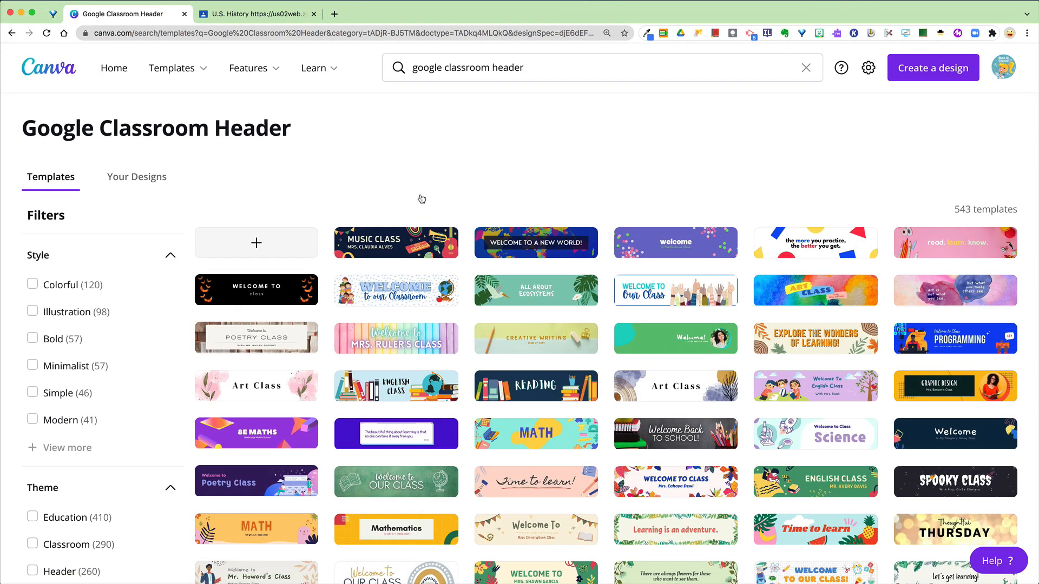
scroll("down", 3)
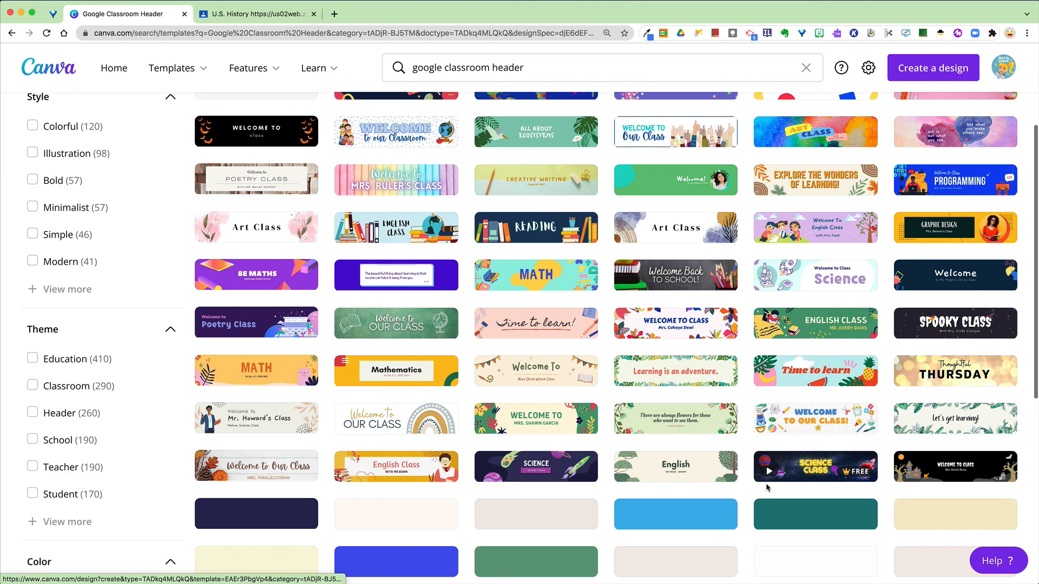
scroll("down", 3)
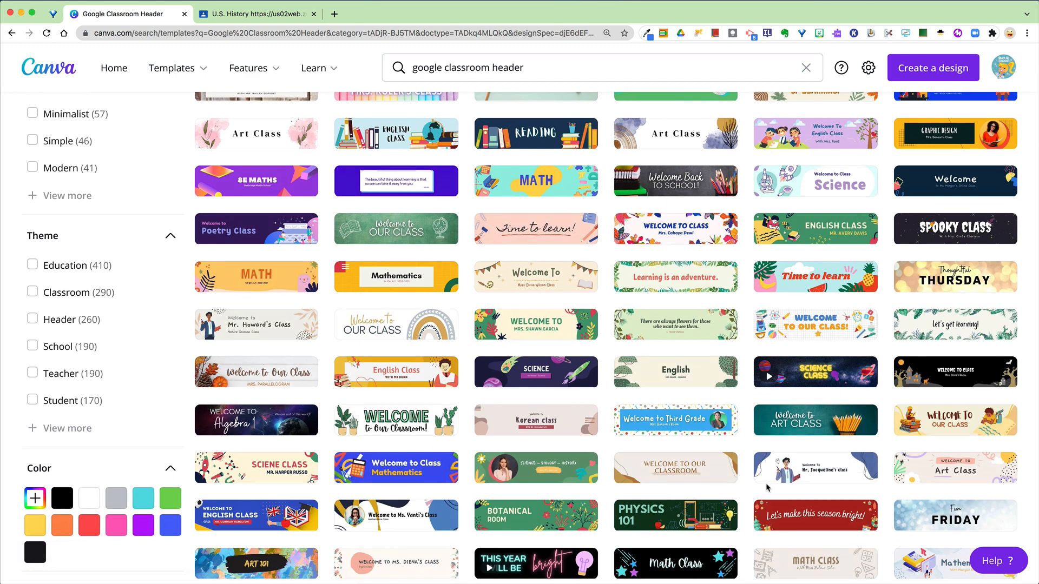
scroll("down", 3)
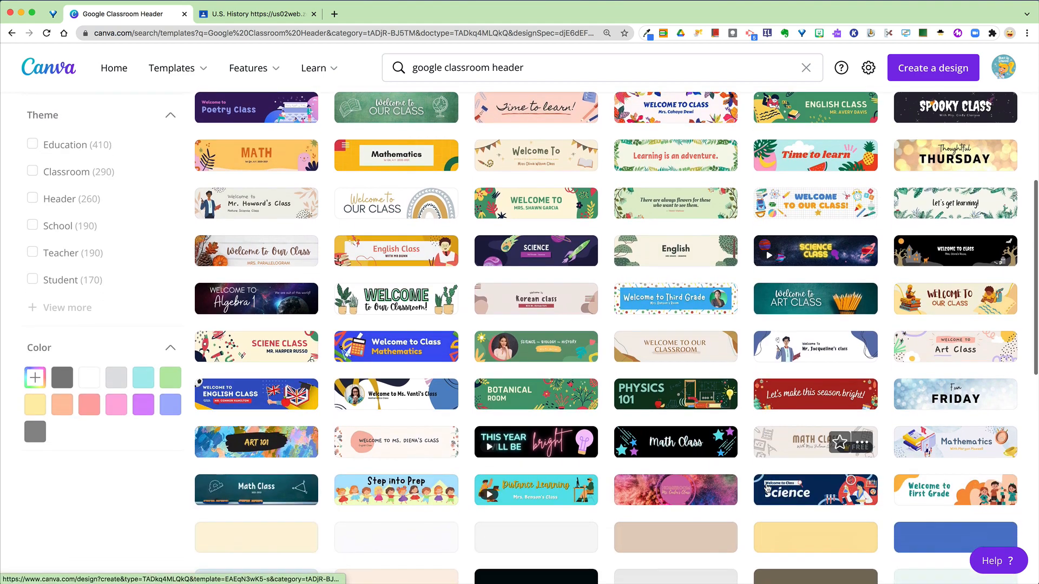
scroll("down", 3)
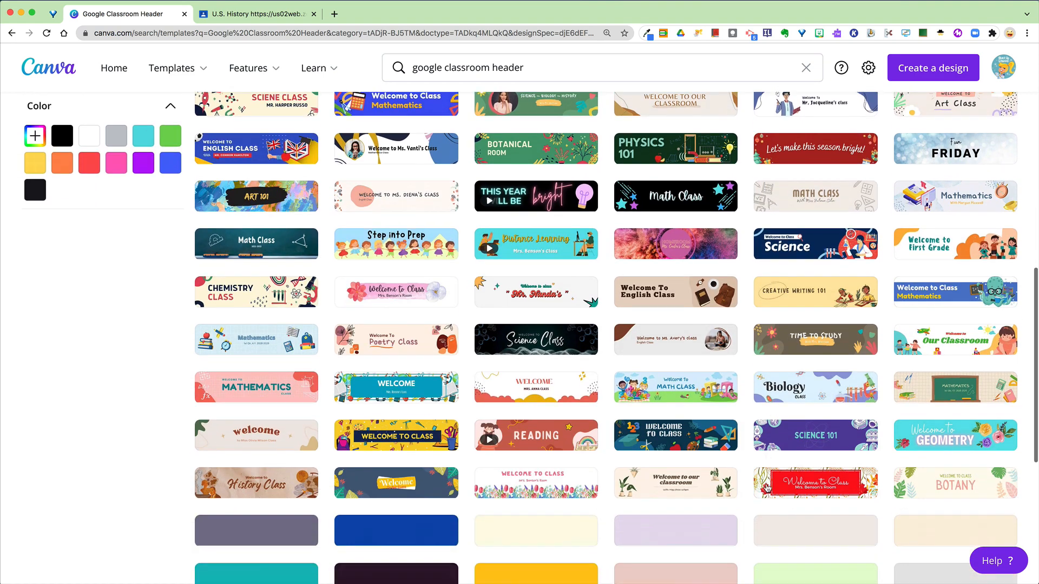
scroll("down", 3)
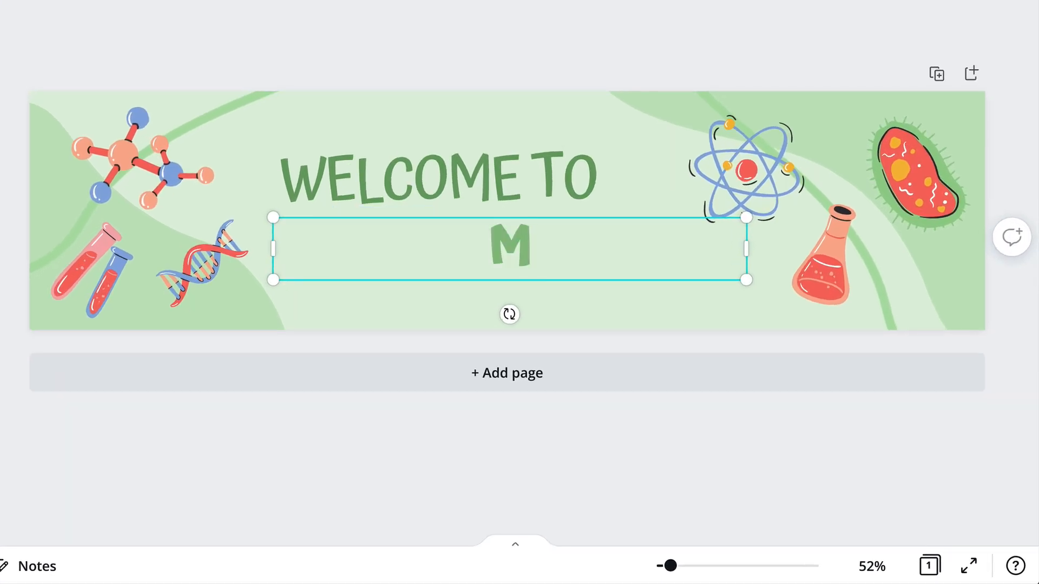
- Replace the second text line with MS. BELL'S CLASS and finish editing it
type("S. BELL'")
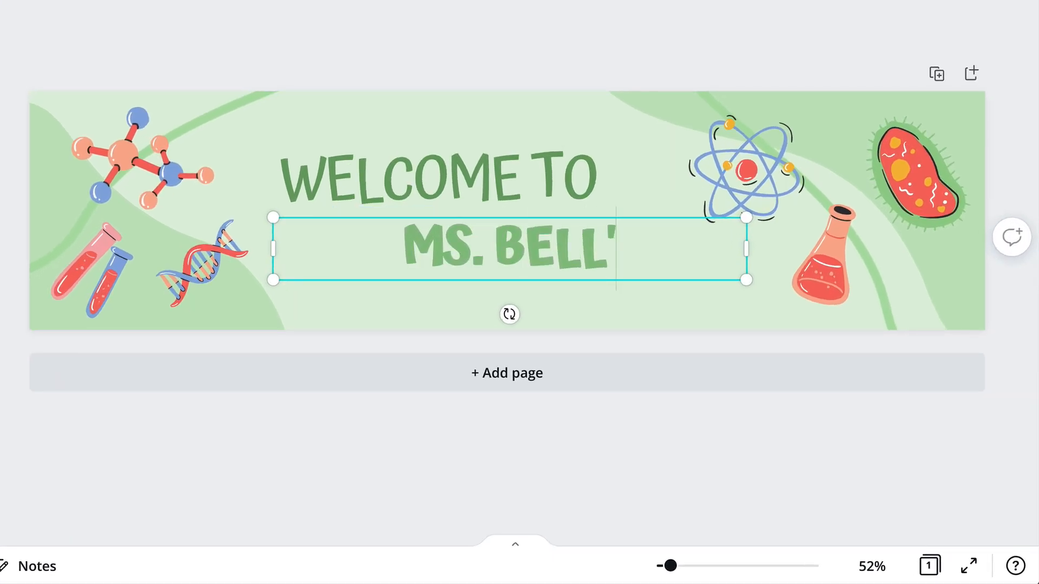
type("S CLASS")
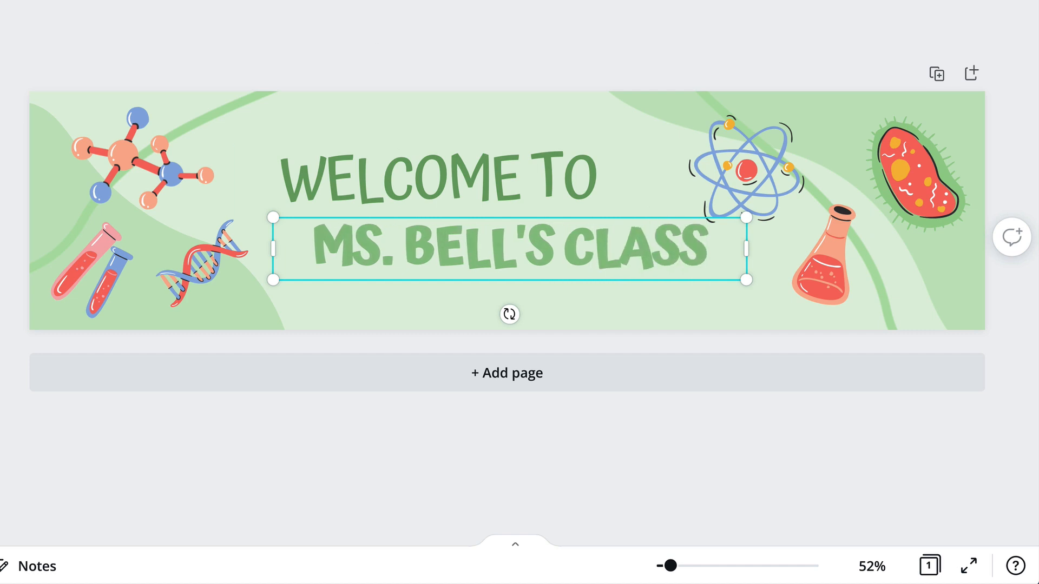
left_click(140, 163)
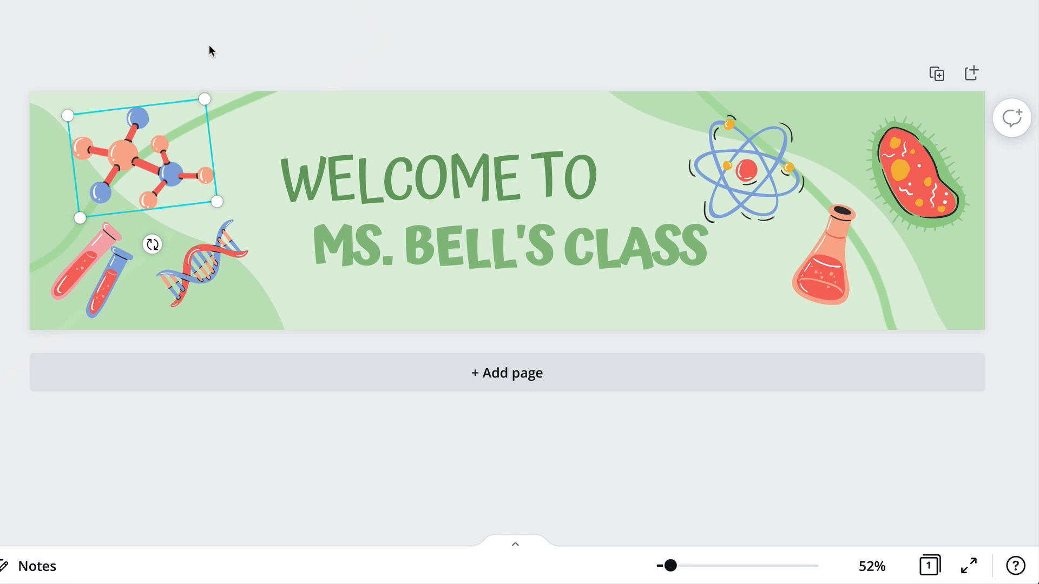
mouse_move(826, 125)
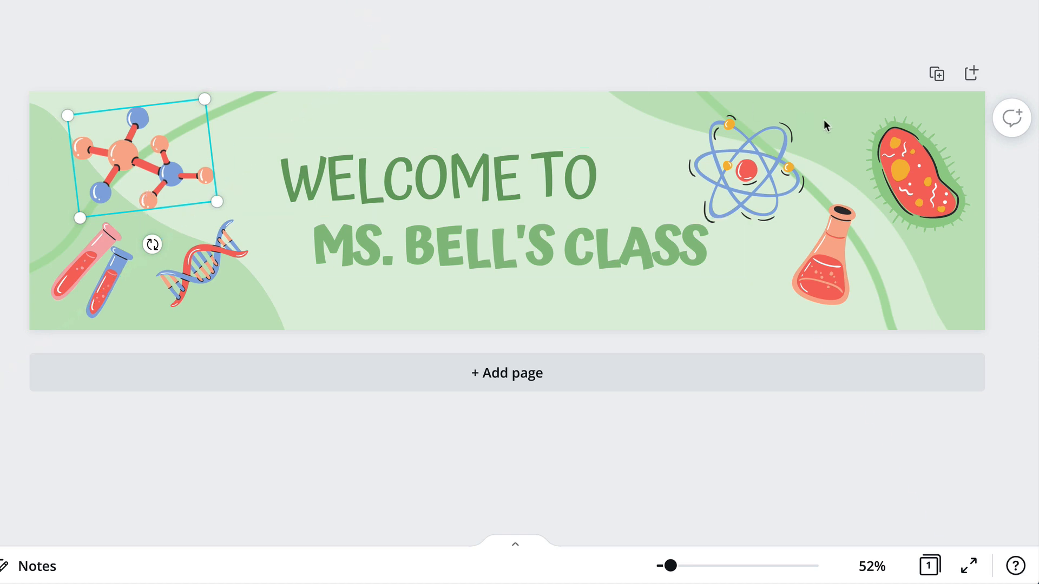
mouse_move(523, 104)
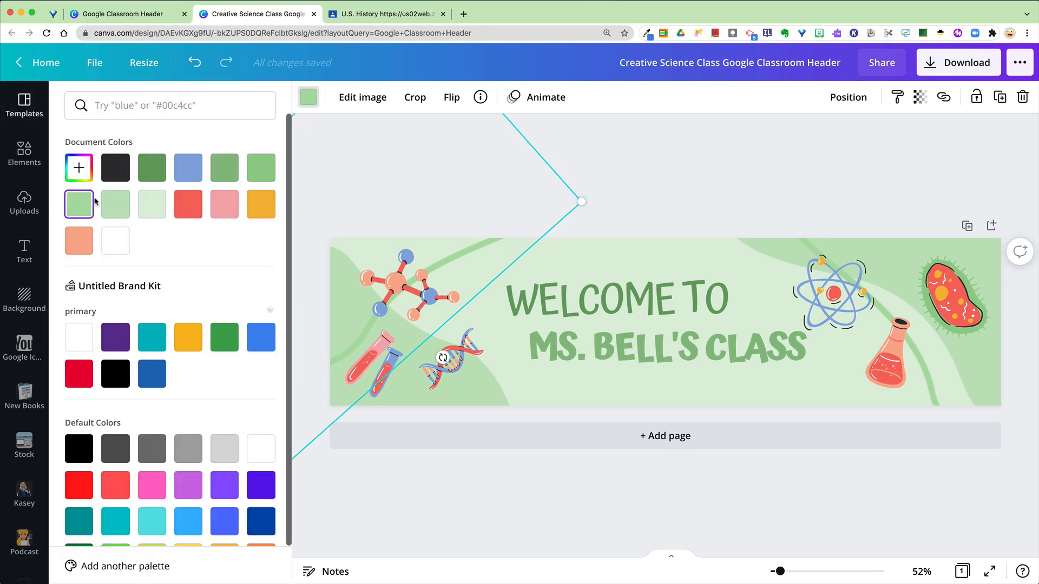
- Recolour the curved background line green from the design's colours and deselect it
left_click(151, 167)
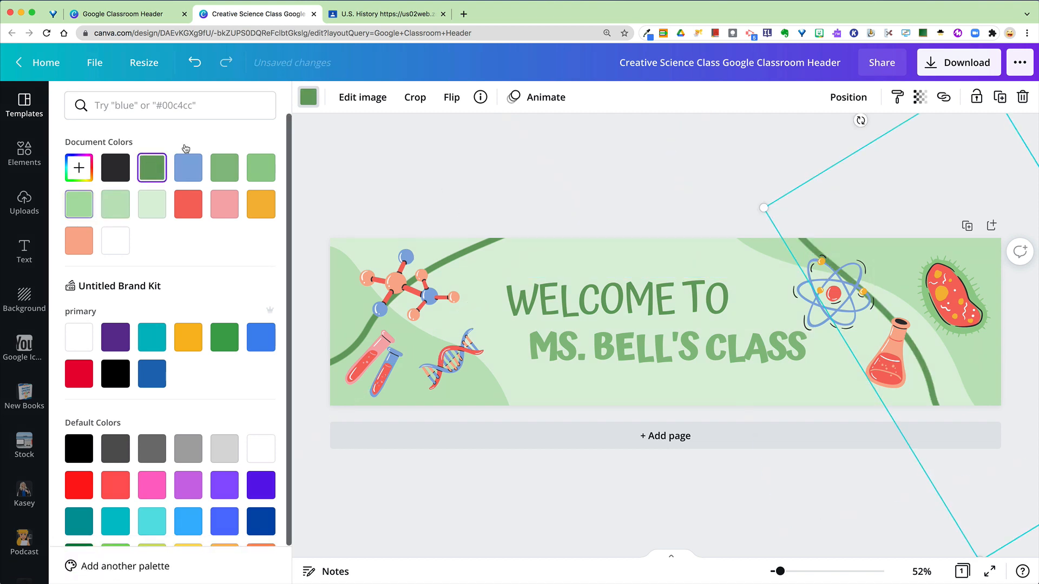
left_click(24, 106)
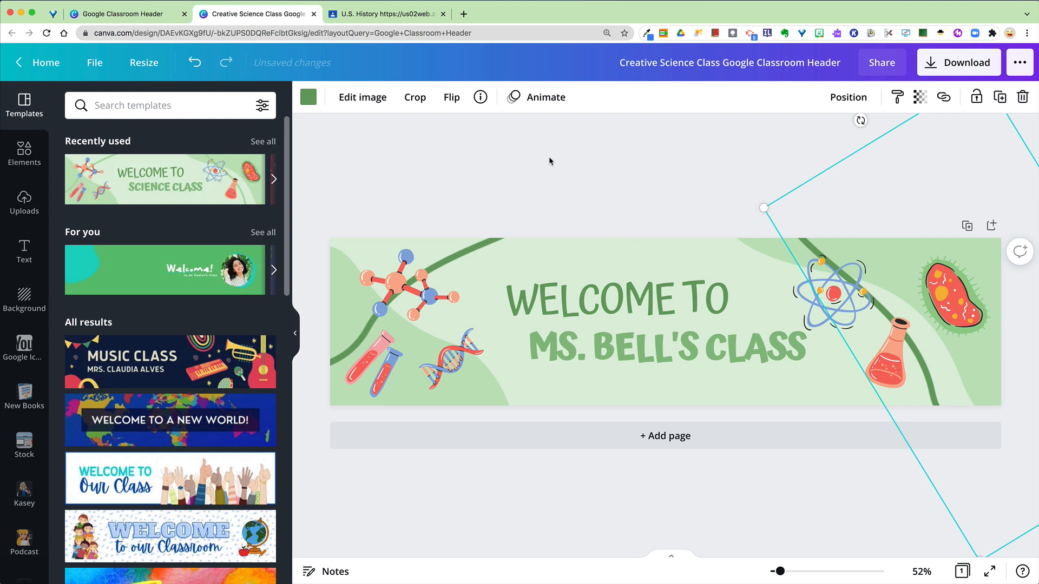
left_click(560, 180)
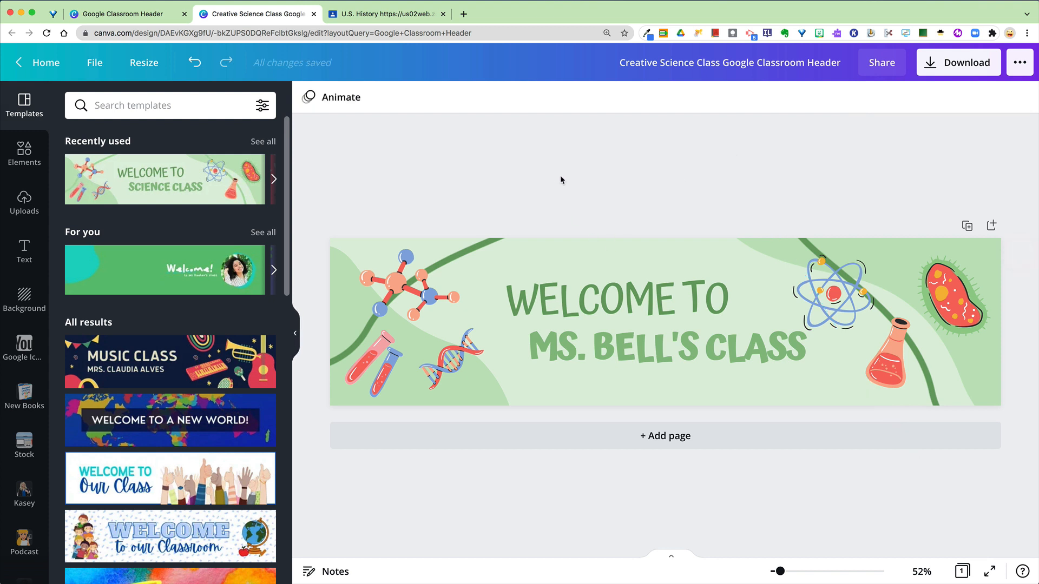
mouse_move(957, 63)
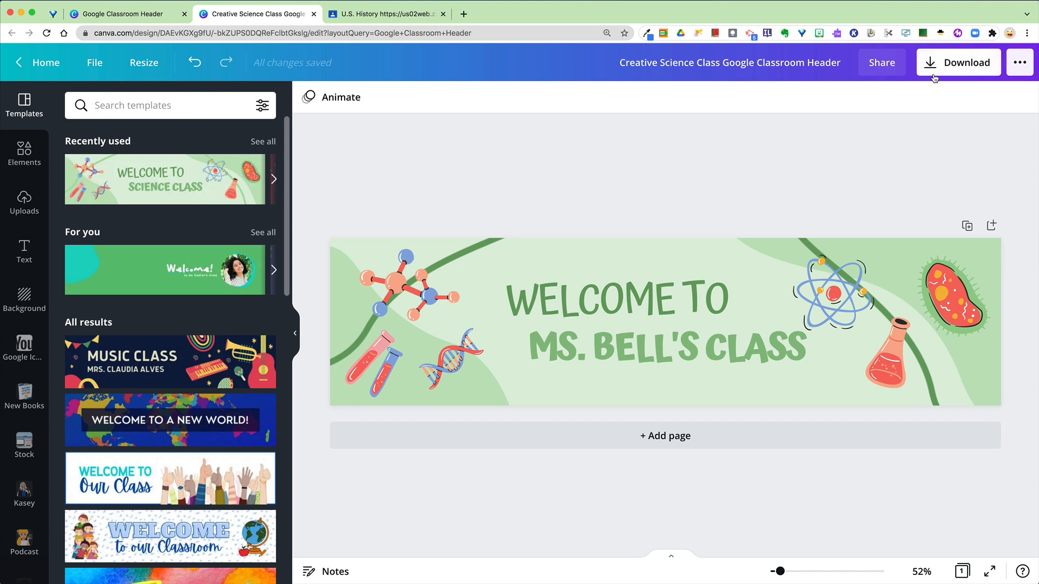
- Download the header as a PNG and return to the Science class in Classroom
left_click(957, 63)
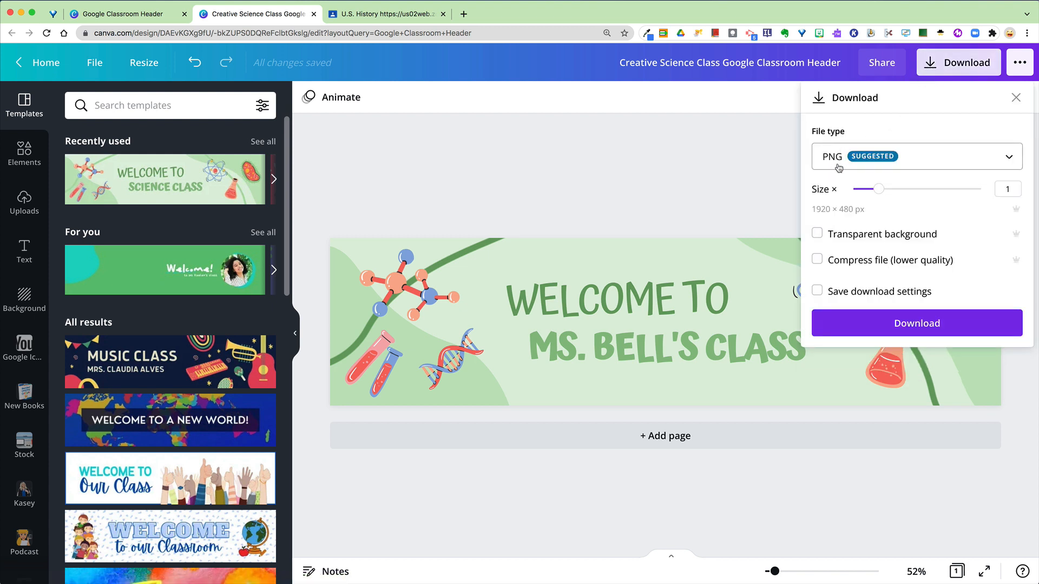
left_click(917, 323)
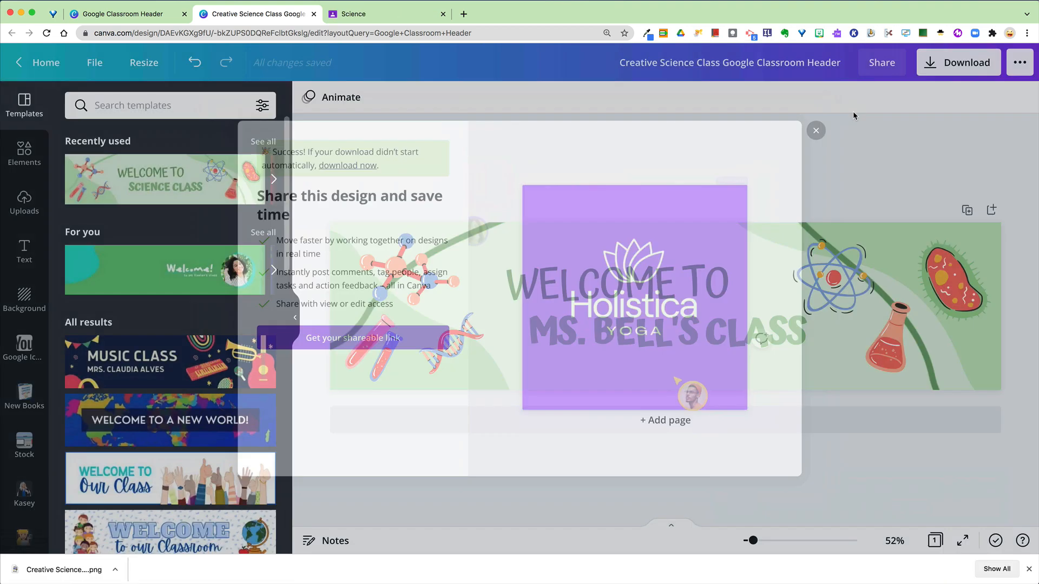
left_click(361, 14)
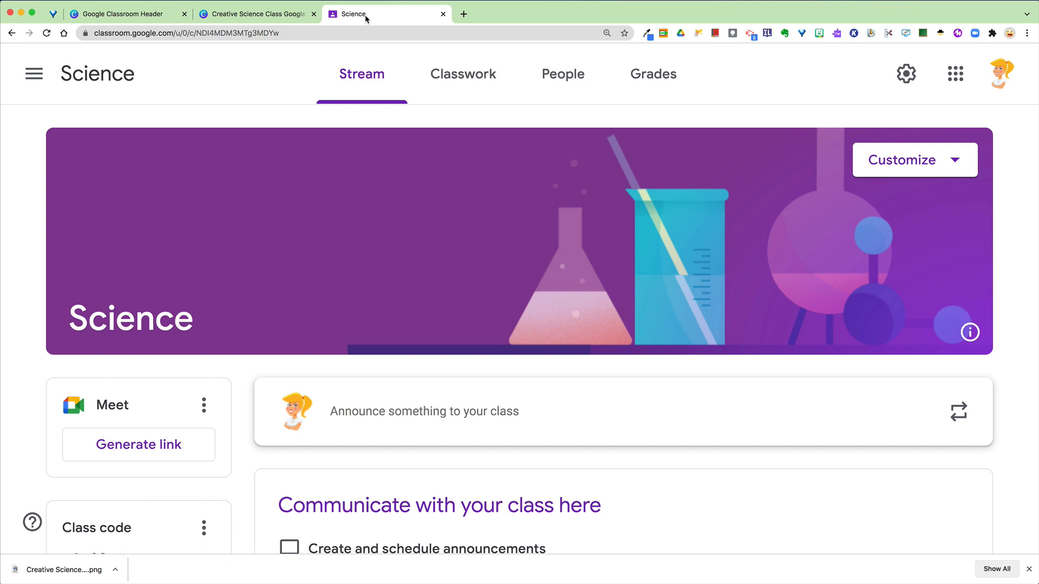
mouse_move(515, 214)
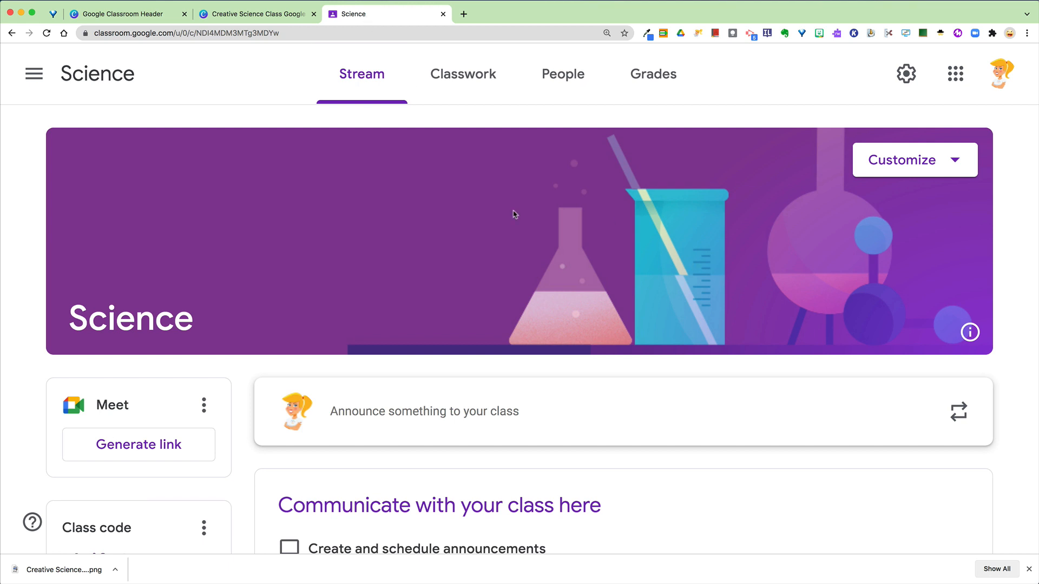
mouse_move(812, 254)
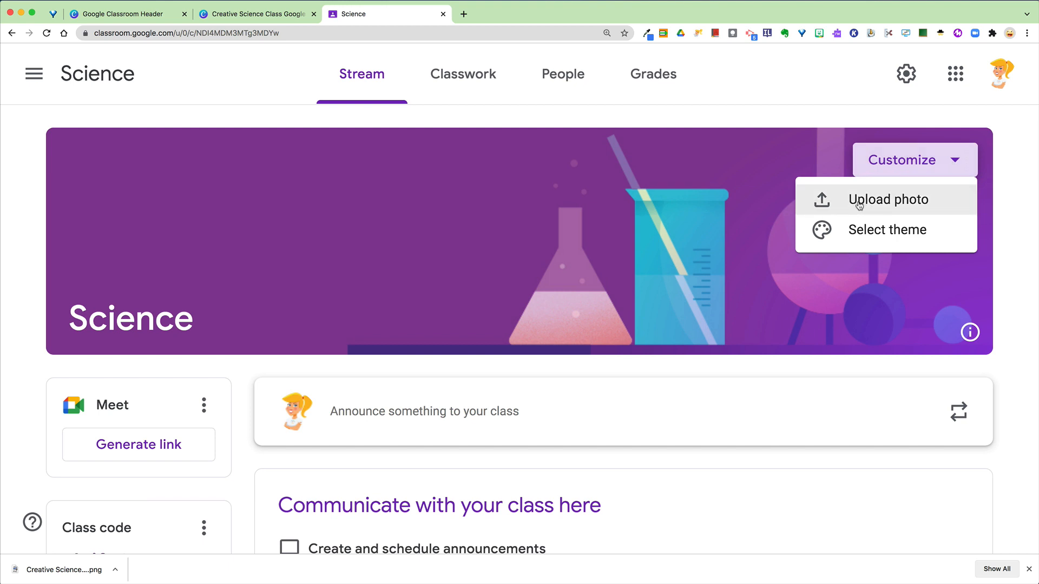
- Upload the Canva PNG and select it as the Science class theme
left_click(888, 199)
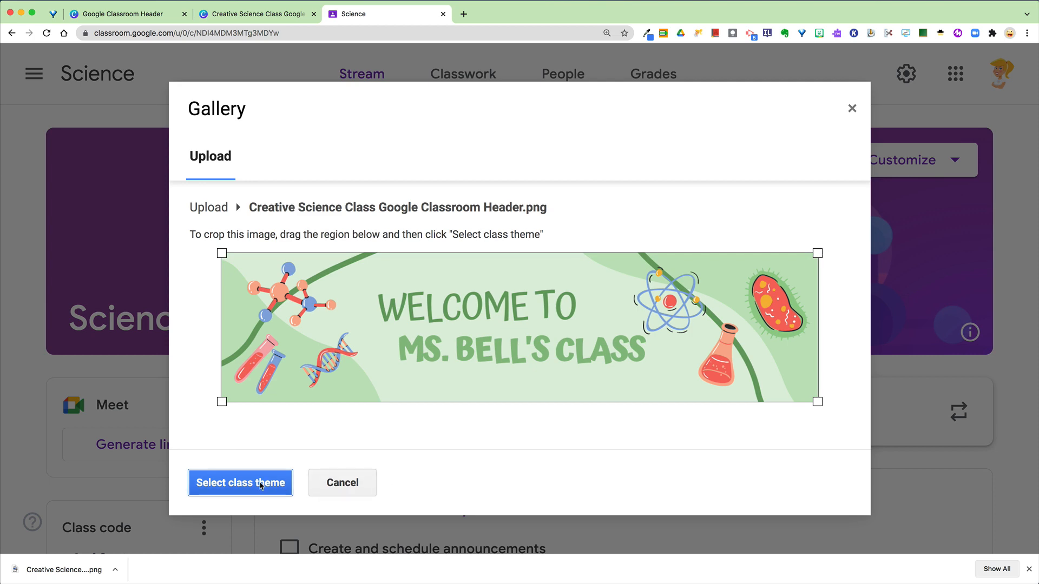
left_click(240, 483)
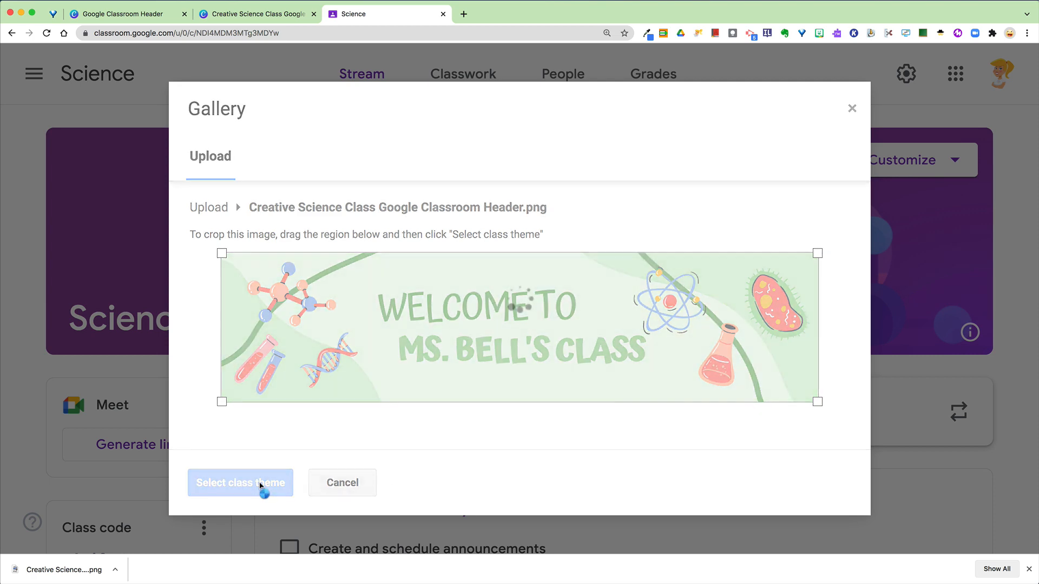
left_click(240, 483)
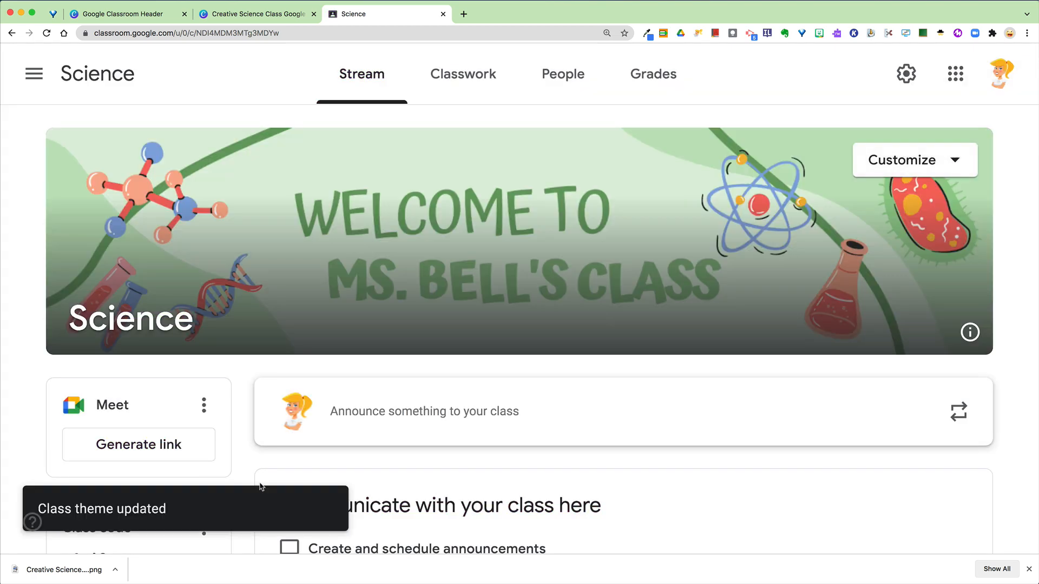
mouse_move(556, 325)
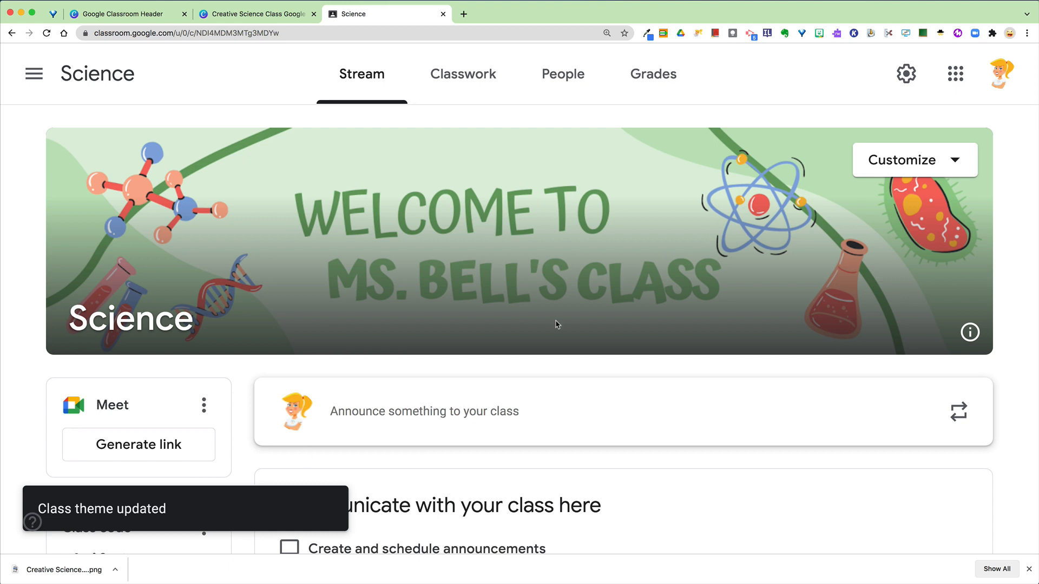
mouse_move(585, 279)
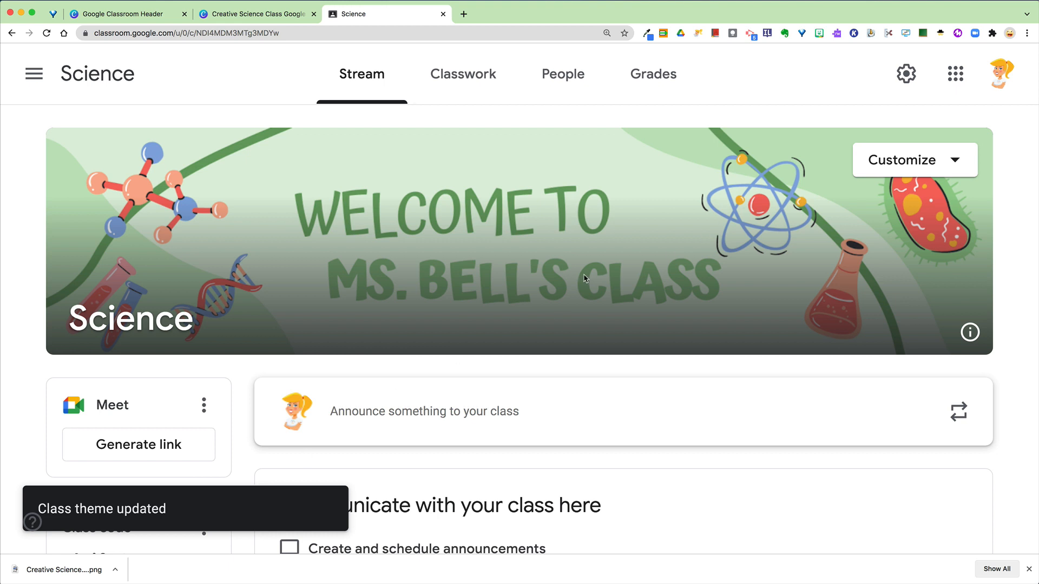
mouse_move(669, 262)
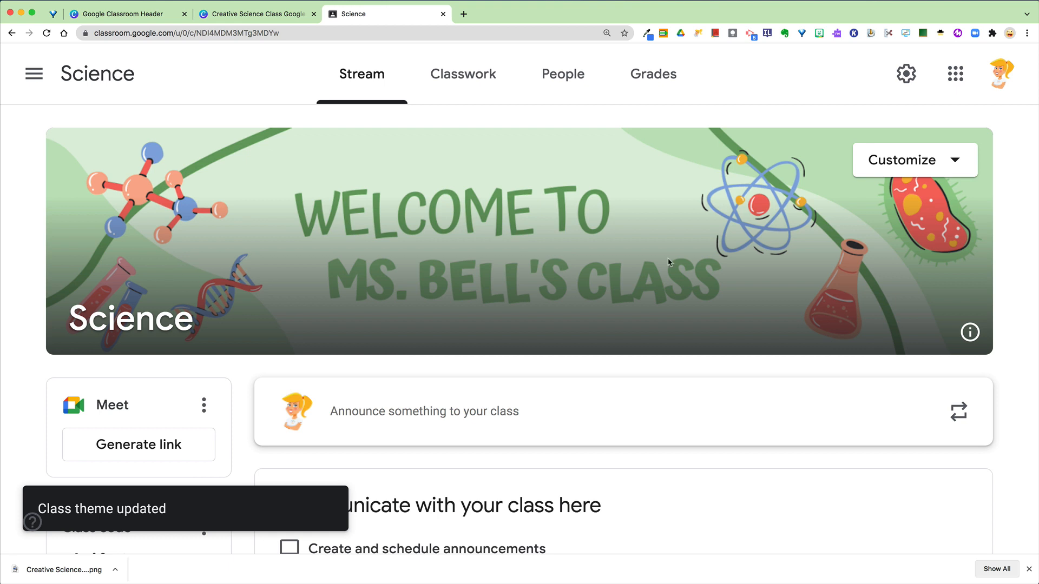
mouse_move(707, 318)
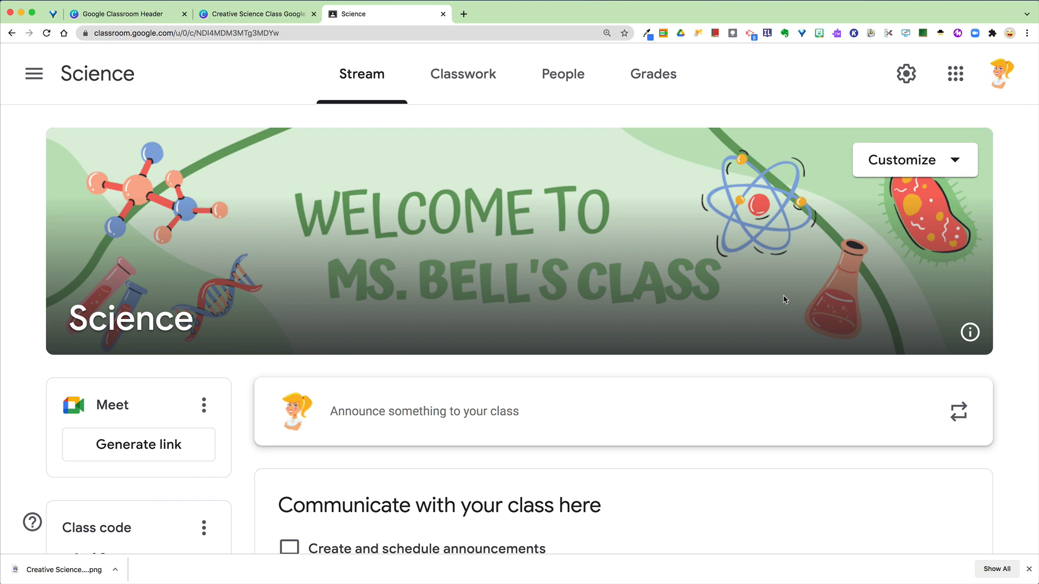
mouse_move(252, 370)
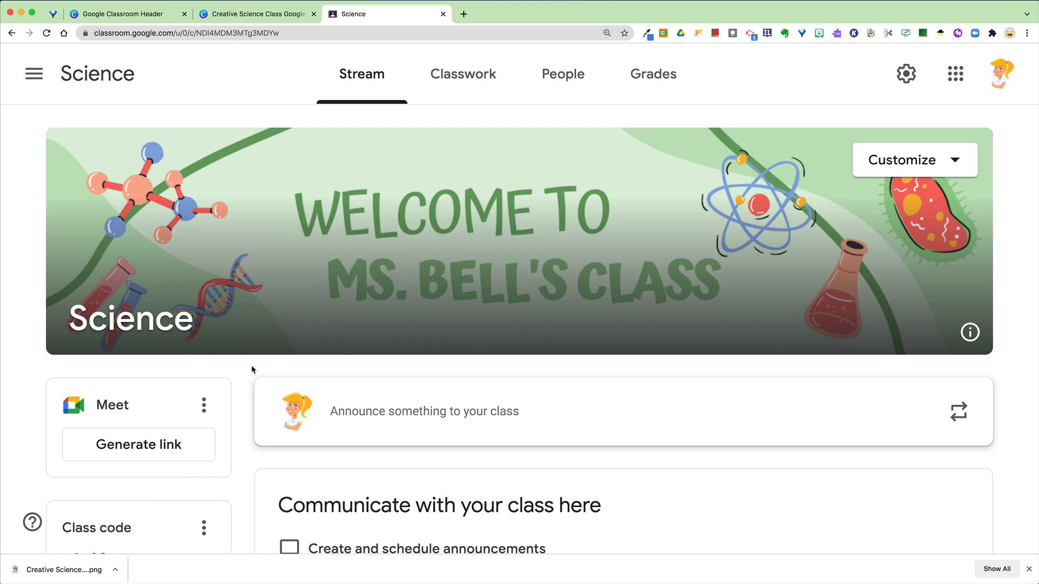
scroll("down", 3)
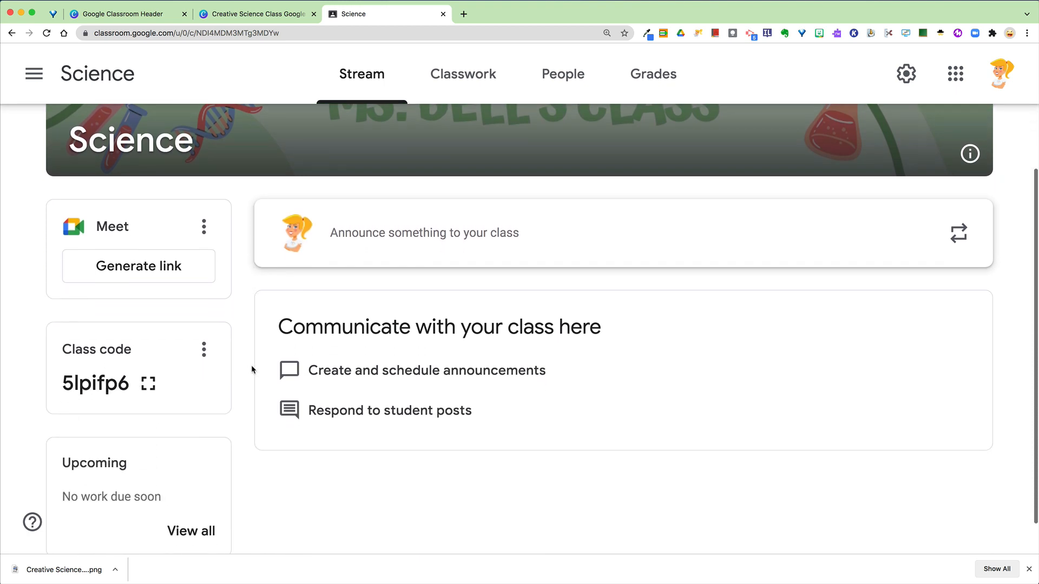
scroll("up", 3)
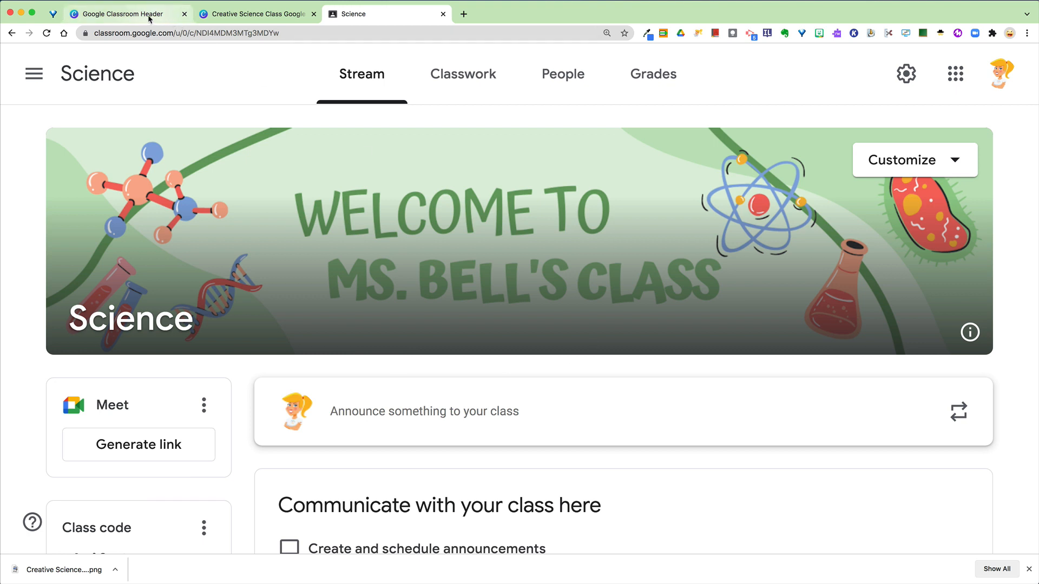
mouse_move(119, 13)
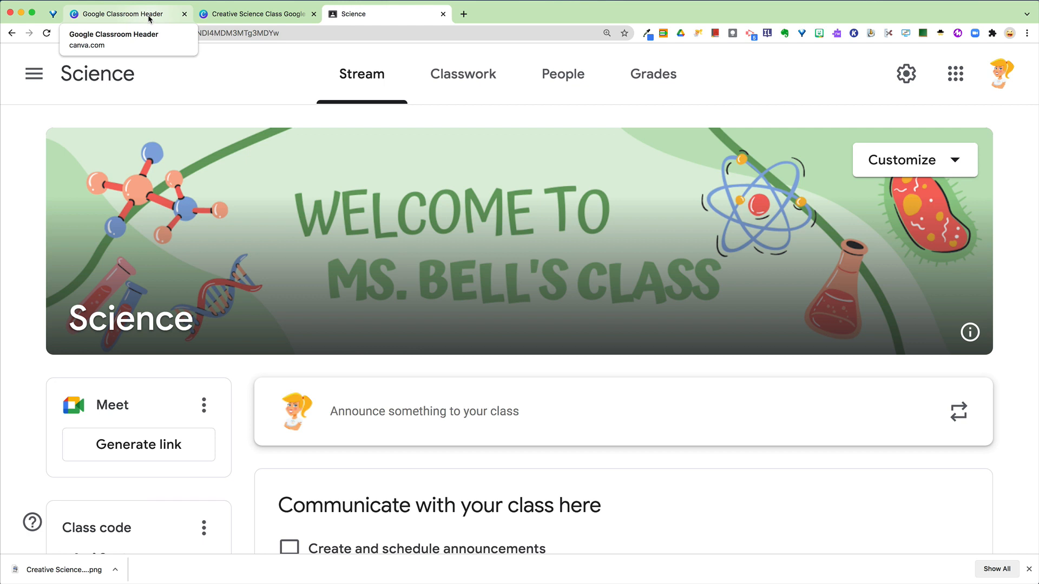